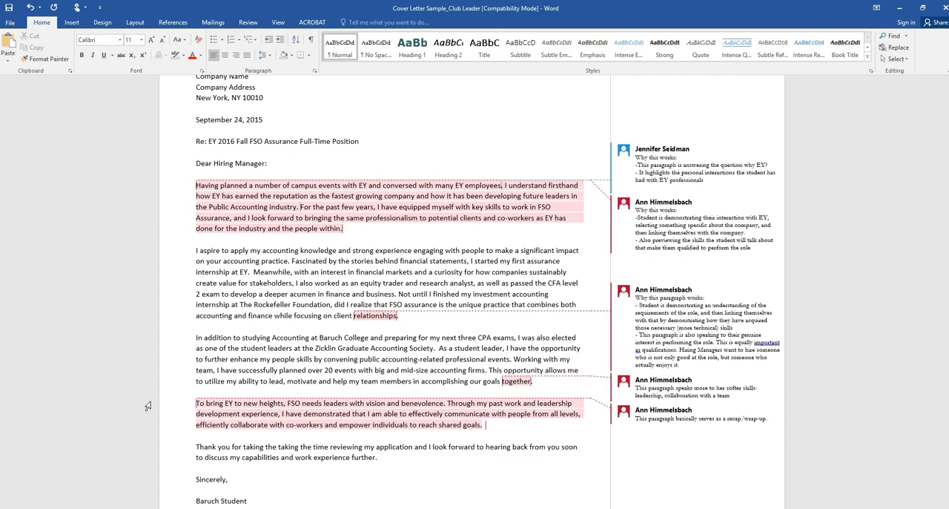
click(246, 314)
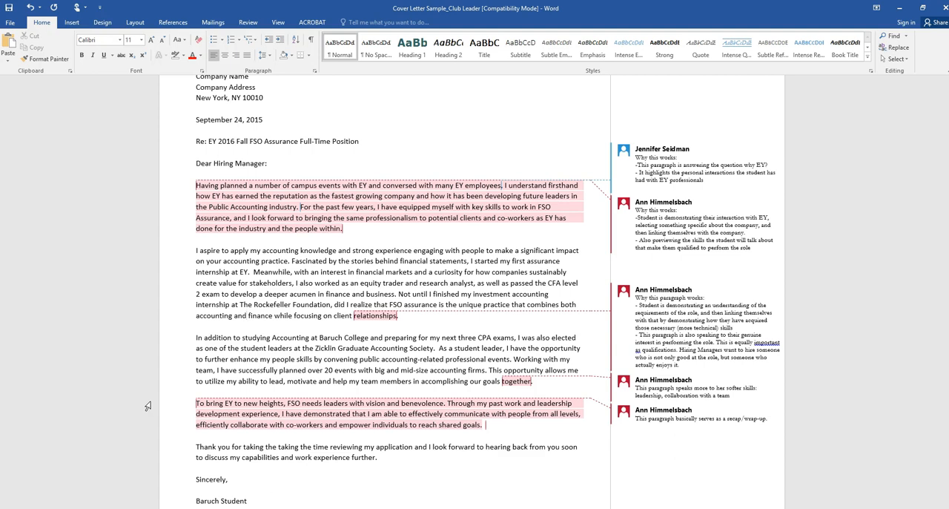
click(247, 314)
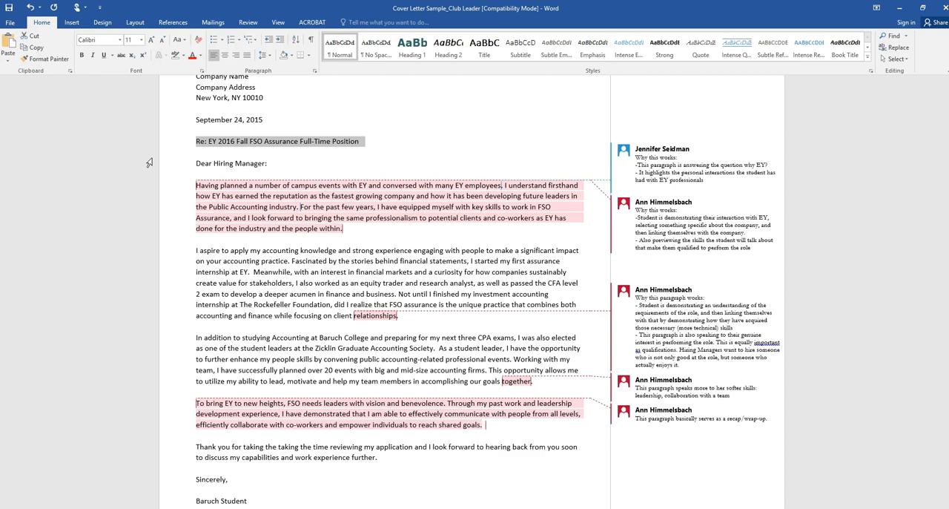
mouse_move(179, 192)
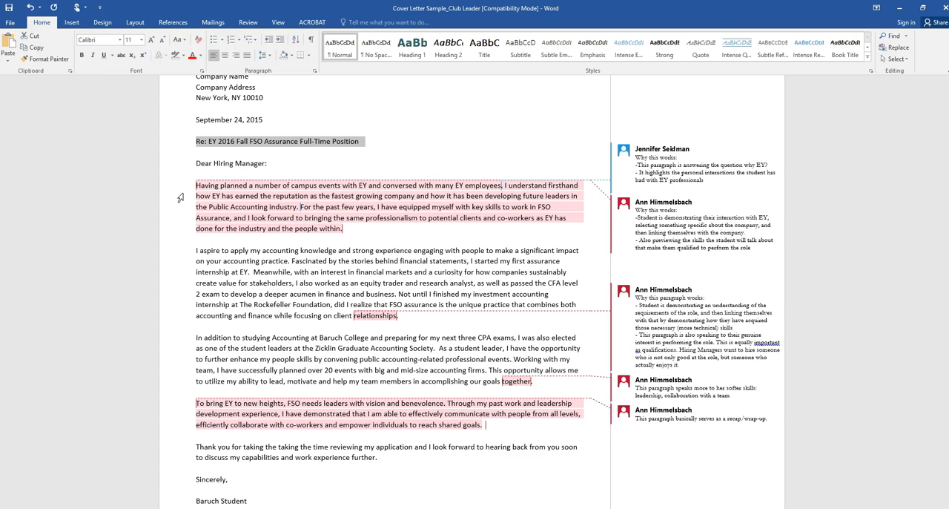
mouse_move(184, 232)
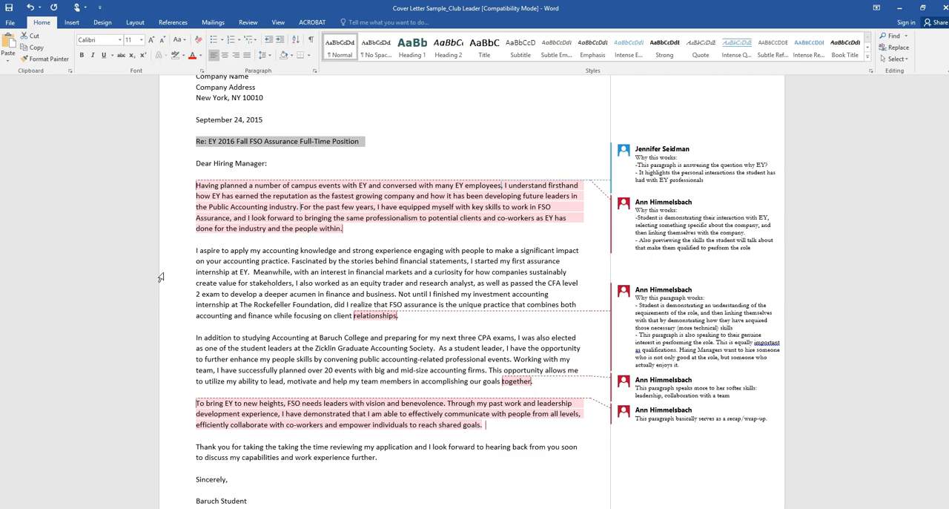
mouse_move(193, 335)
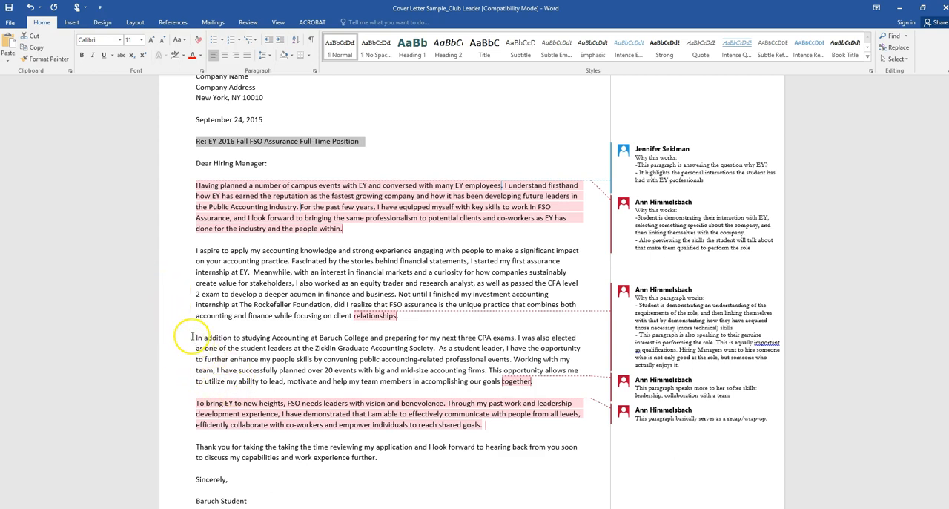
drag(196, 337, 532, 381)
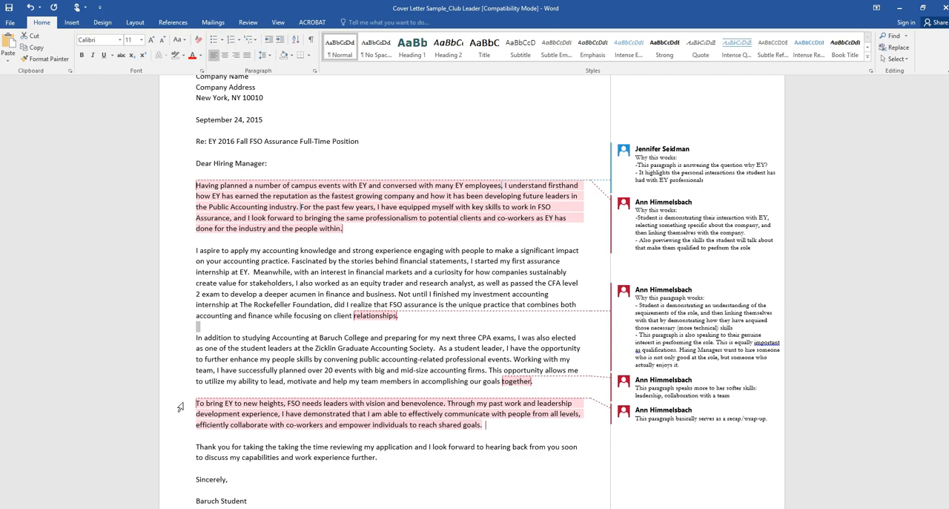
double_click(245, 446)
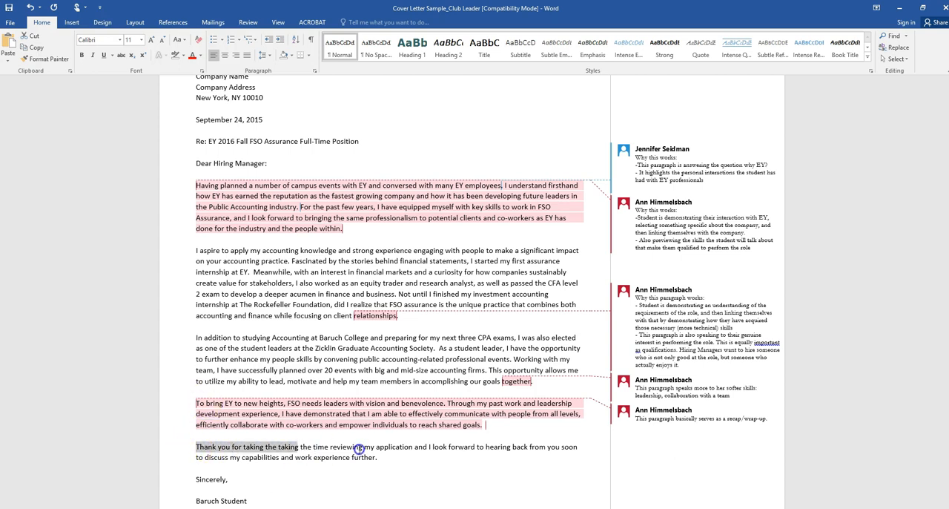